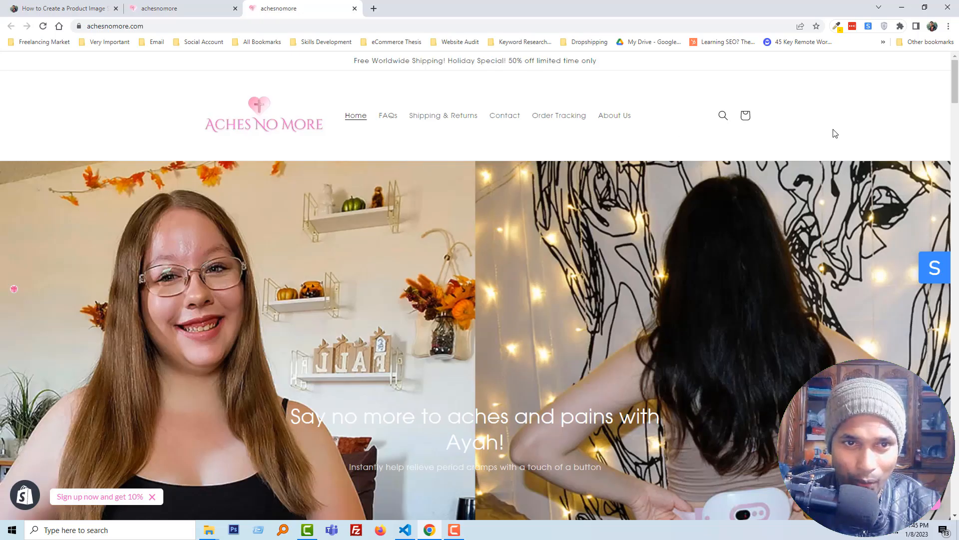
Scroll the demo storefront to reach the featured belt product's image slider
{"action": "scroll", "scroll_direction": "down", "scroll_amount": 3}
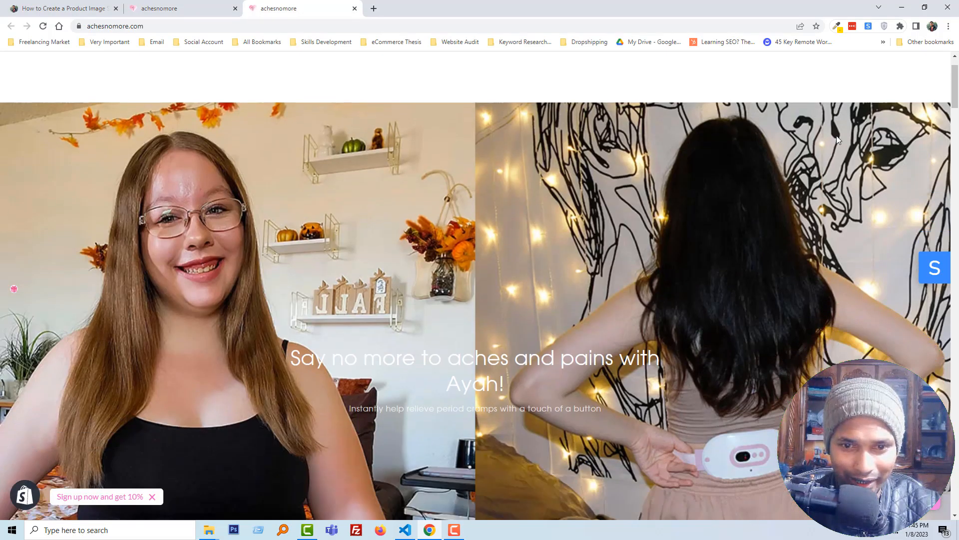
{"action": "scroll", "scroll_direction": "down", "scroll_amount": 3}
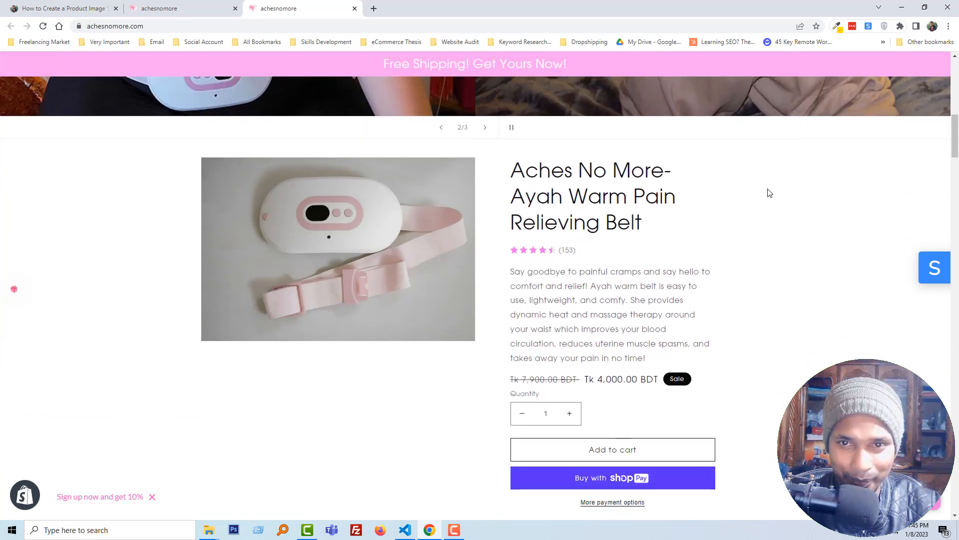
{"action": "scroll", "scroll_direction": "down", "scroll_amount": 3}
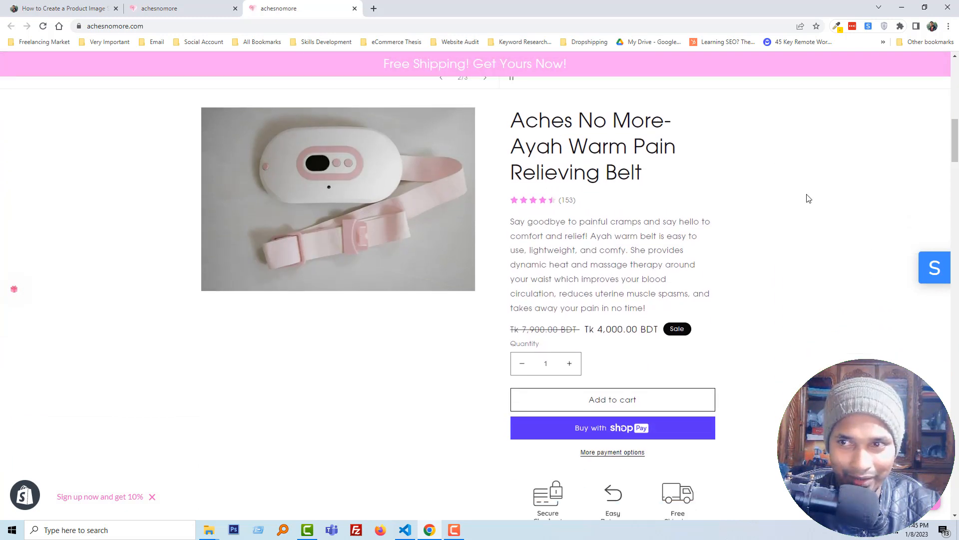
{"action": "mouse_move", "coordinate": [329, 231]}
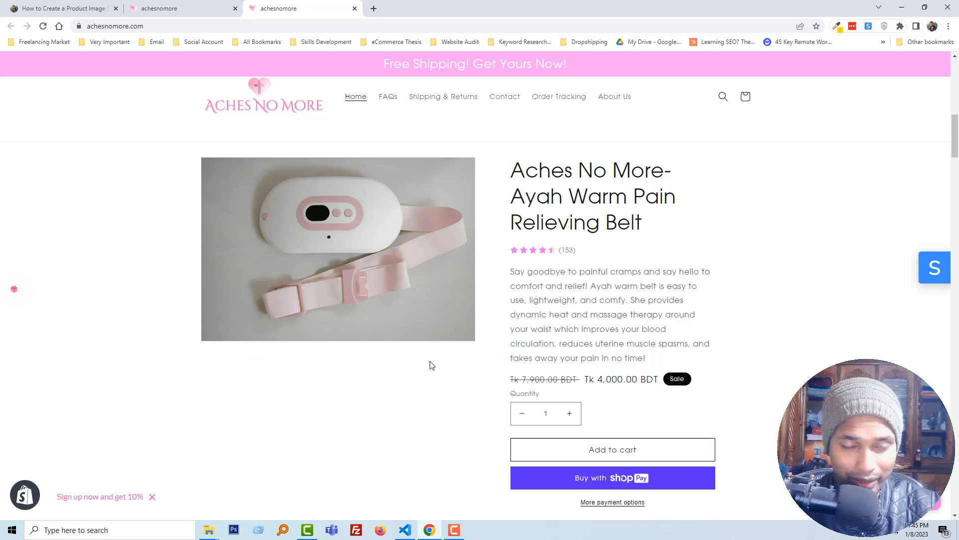
{"action": "mouse_move", "coordinate": [449, 361]}
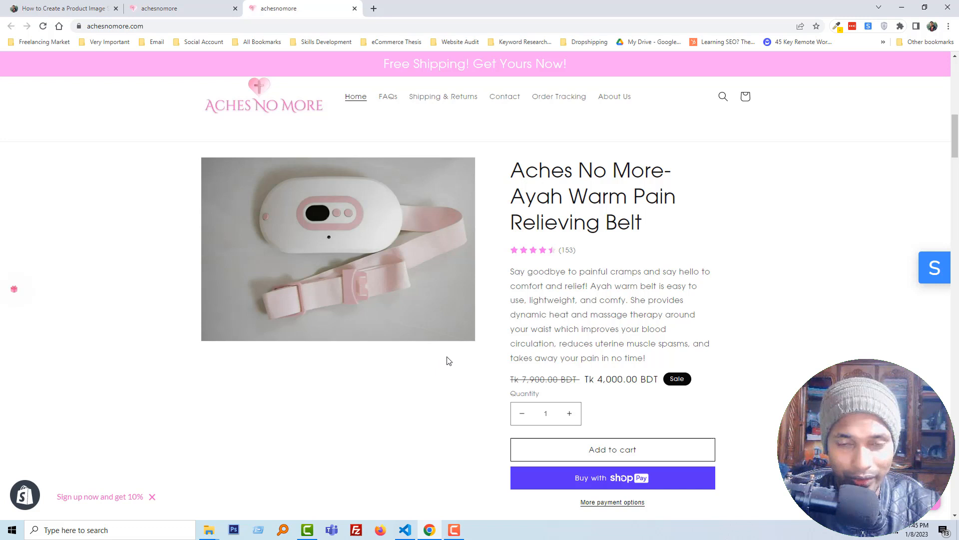
{"action": "mouse_move", "coordinate": [476, 361]}
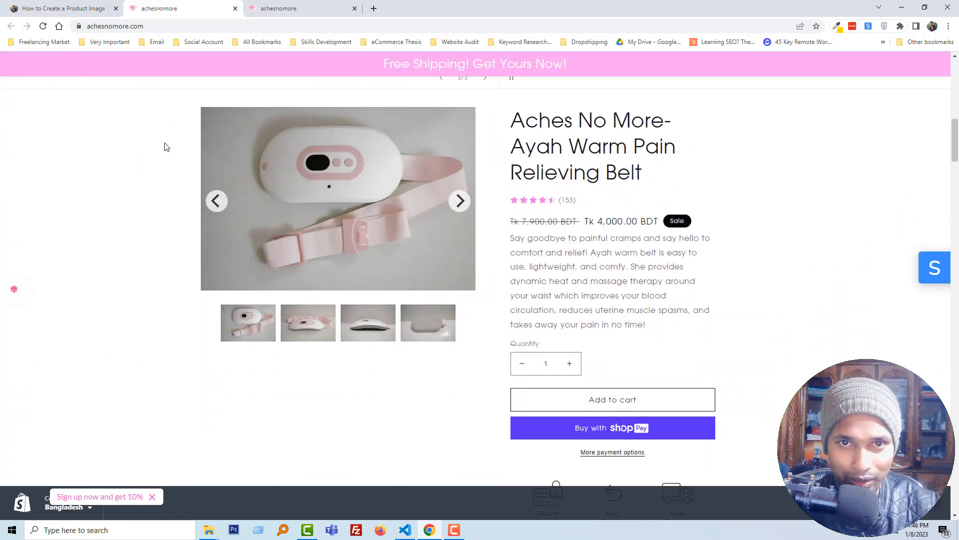
{"action": "scroll", "scroll_direction": "up", "scroll_amount": 3}
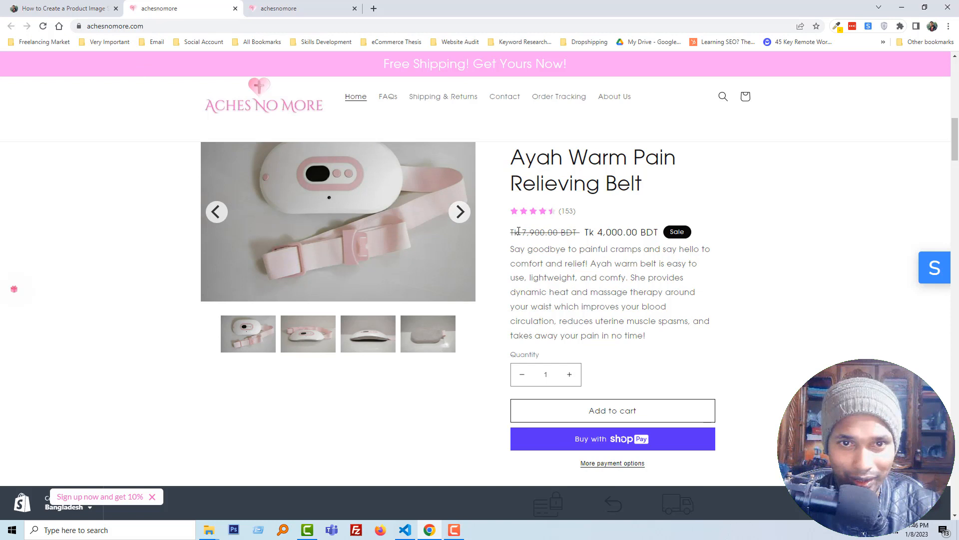
{"action": "scroll", "scroll_direction": "down", "scroll_amount": 3}
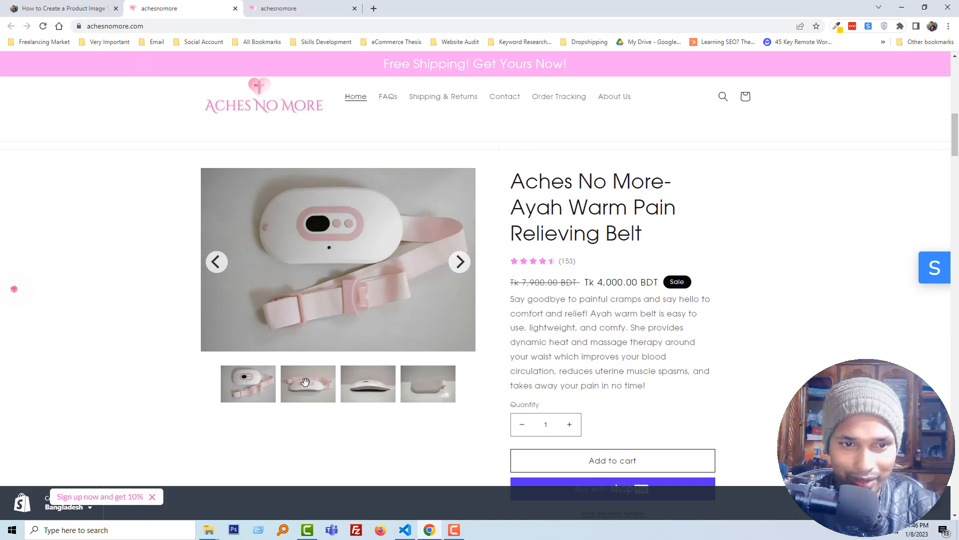
Advance the belt slider through several of its four photos using the next arrow
{"action": "left_click", "coordinate": [459, 261]}
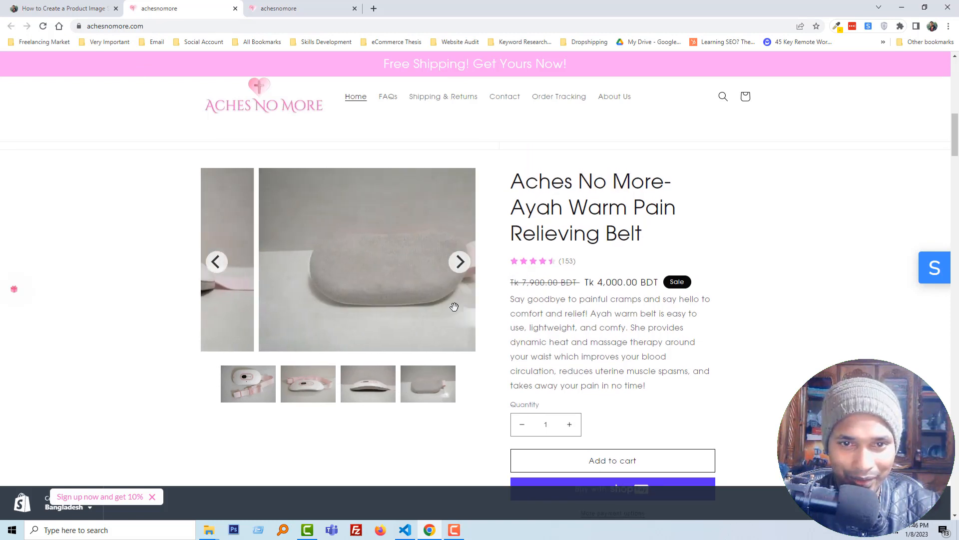
{"action": "left_click", "coordinate": [459, 261]}
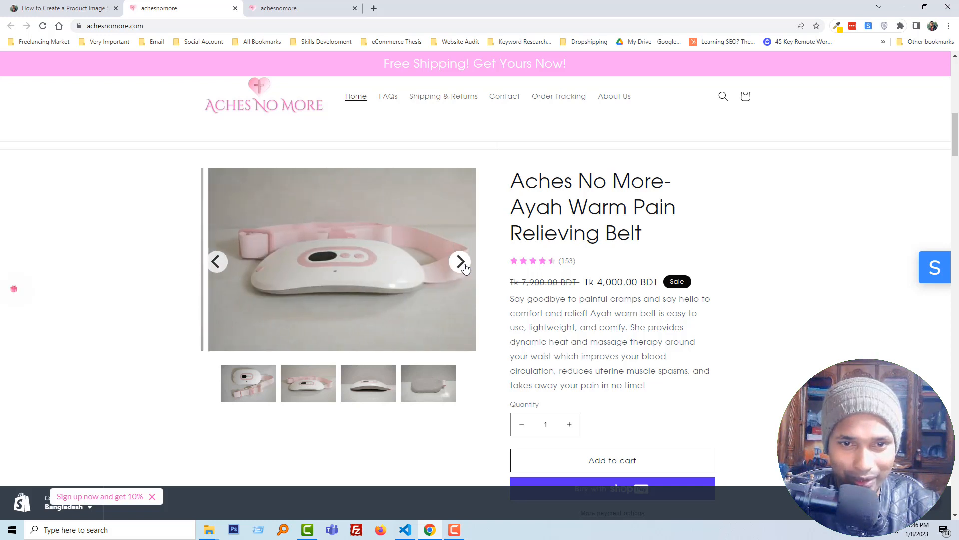
{"action": "left_click", "coordinate": [460, 261]}
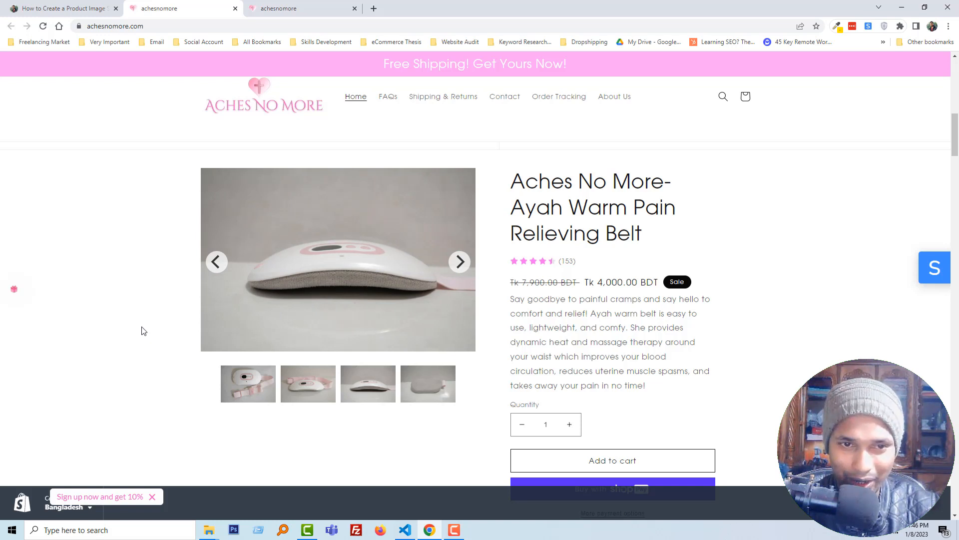
{"action": "mouse_move", "coordinate": [133, 184]}
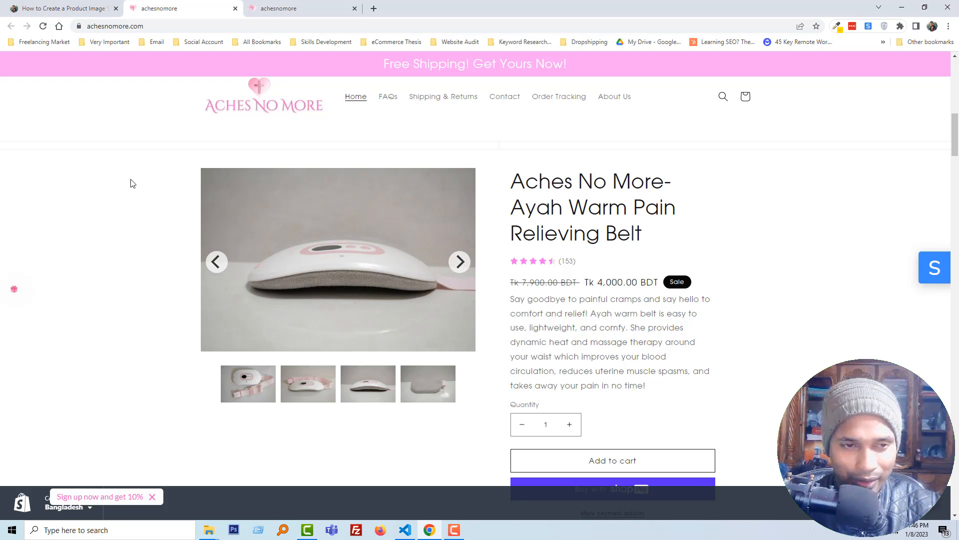
{"action": "mouse_move", "coordinate": [113, 92]}
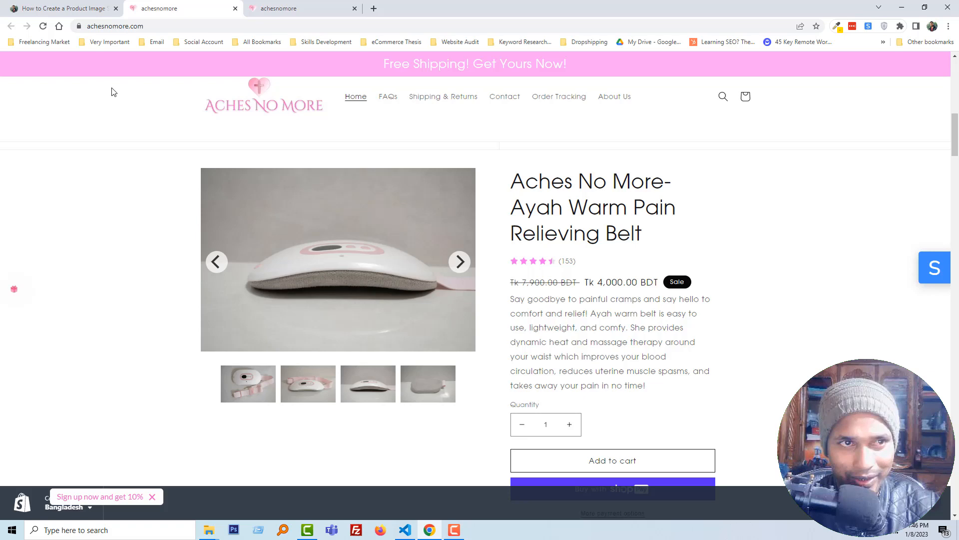
{"action": "mouse_move", "coordinate": [109, 108]}
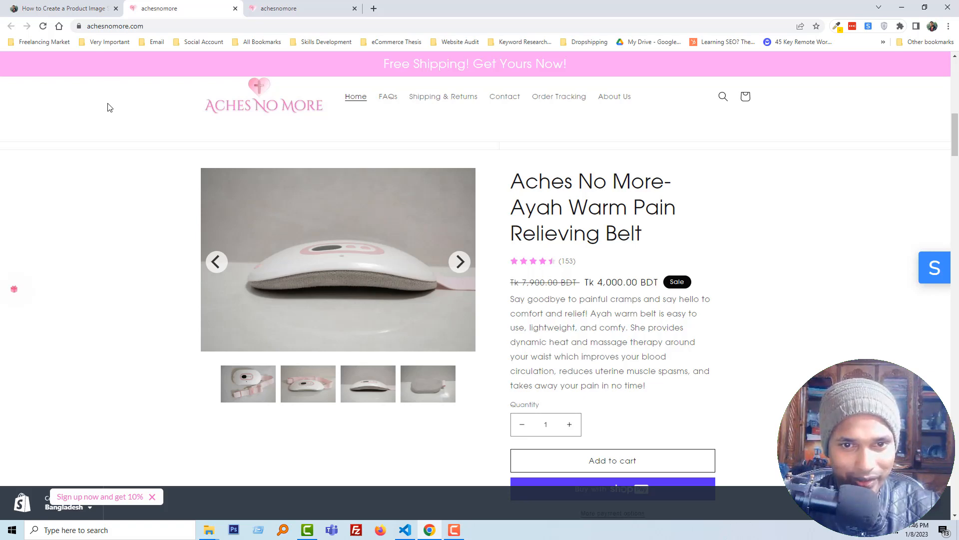
{"action": "mouse_move", "coordinate": [112, 121]}
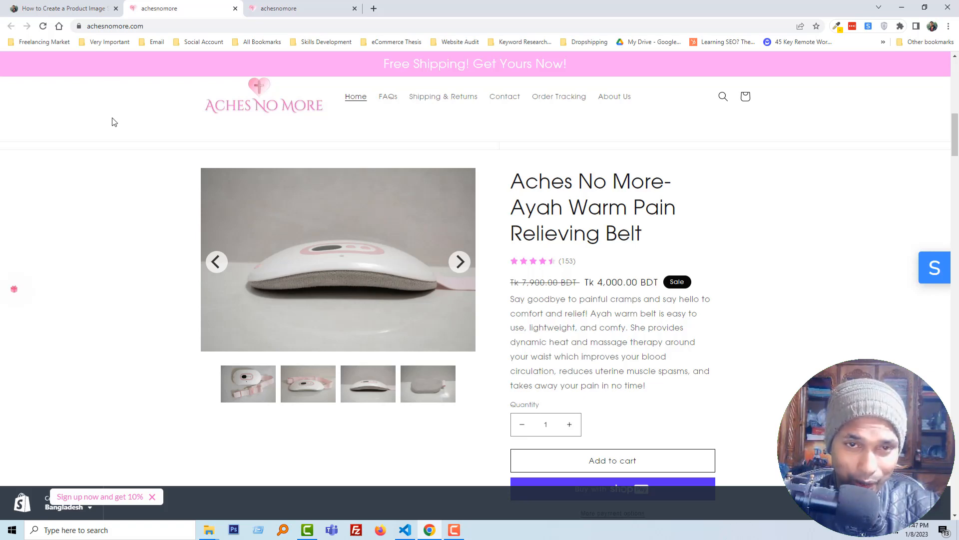
Open the product image slider tutorial and highlight the theme.liquid file name in its first step
{"action": "left_click", "coordinate": [61, 8]}
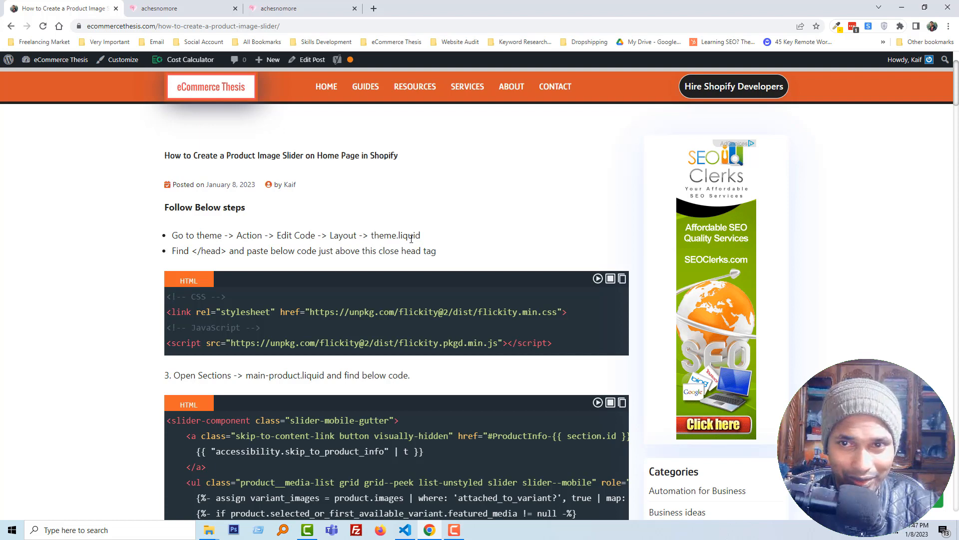
{"action": "mouse_move", "coordinate": [129, 242]}
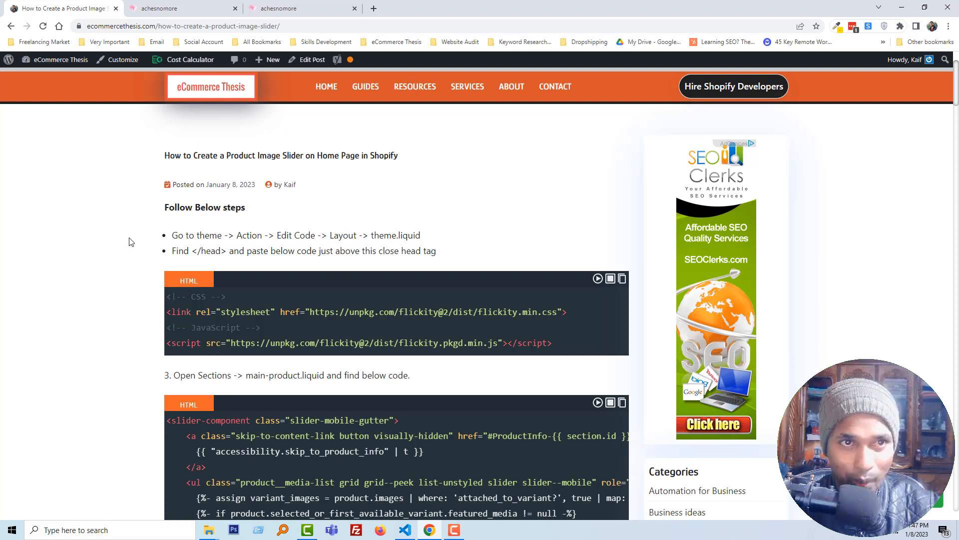
{"action": "mouse_move", "coordinate": [118, 205]}
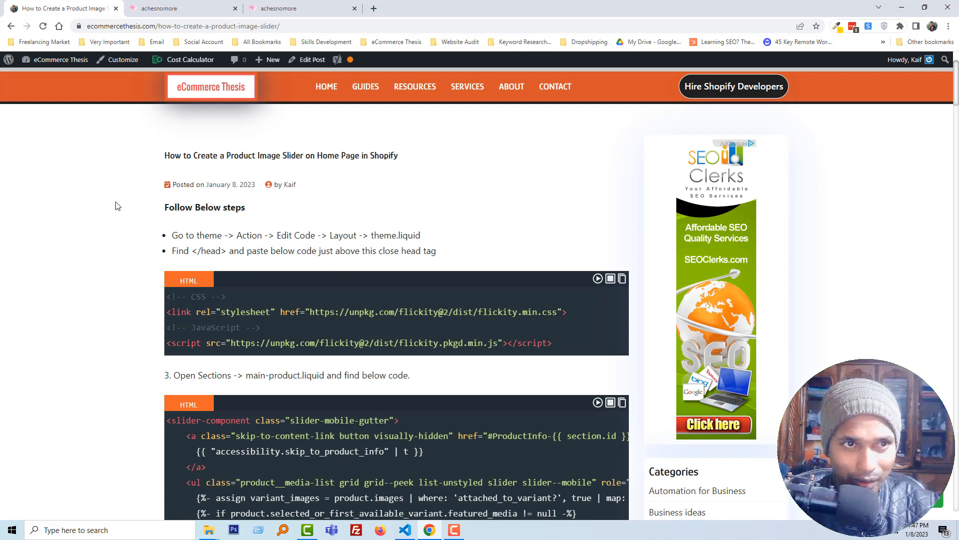
{"action": "mouse_move", "coordinate": [114, 176]}
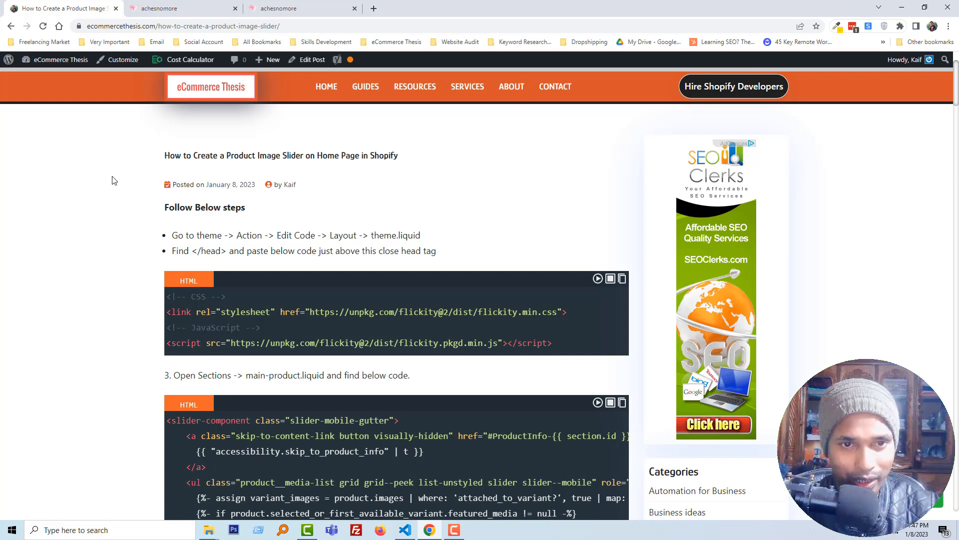
{"action": "mouse_move", "coordinate": [248, 211]}
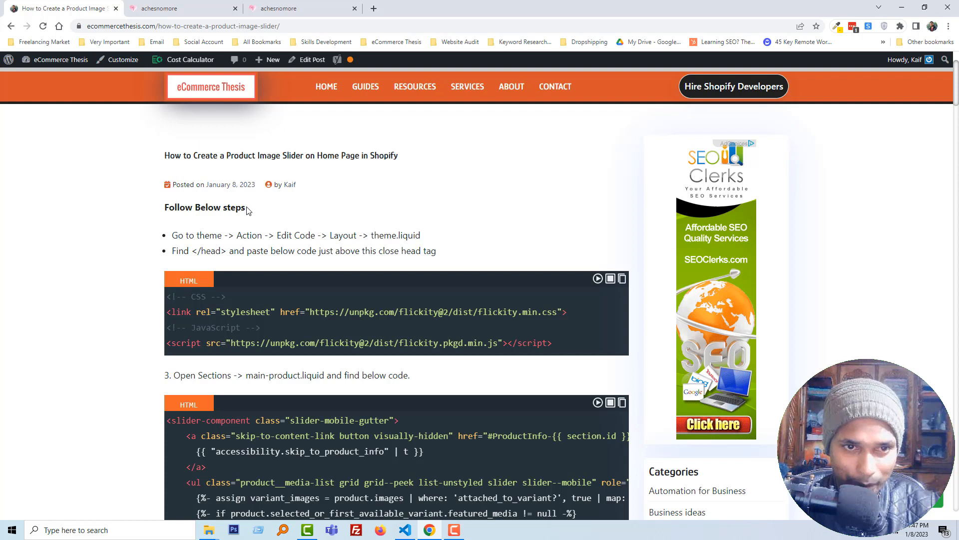
{"action": "mouse_move", "coordinate": [400, 231]}
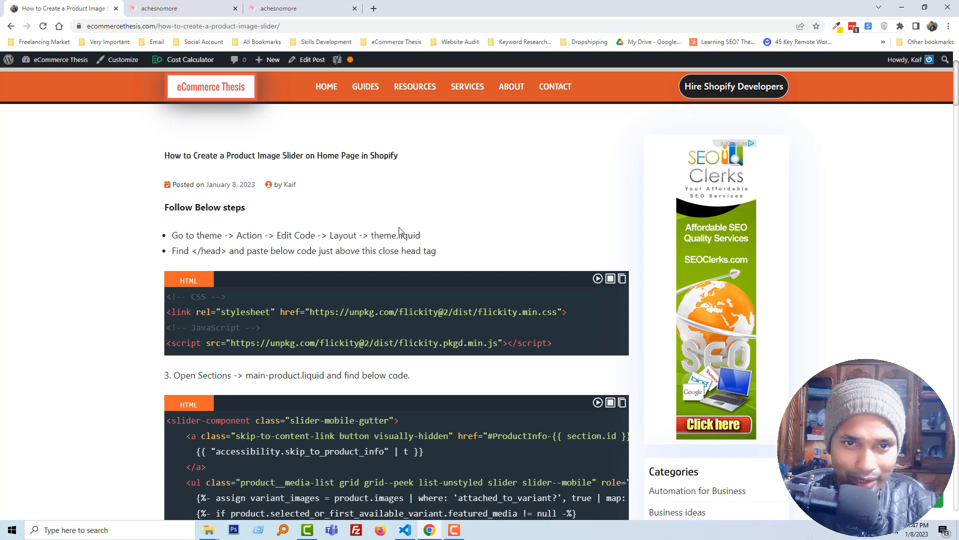
{"action": "mouse_move", "coordinate": [399, 225]}
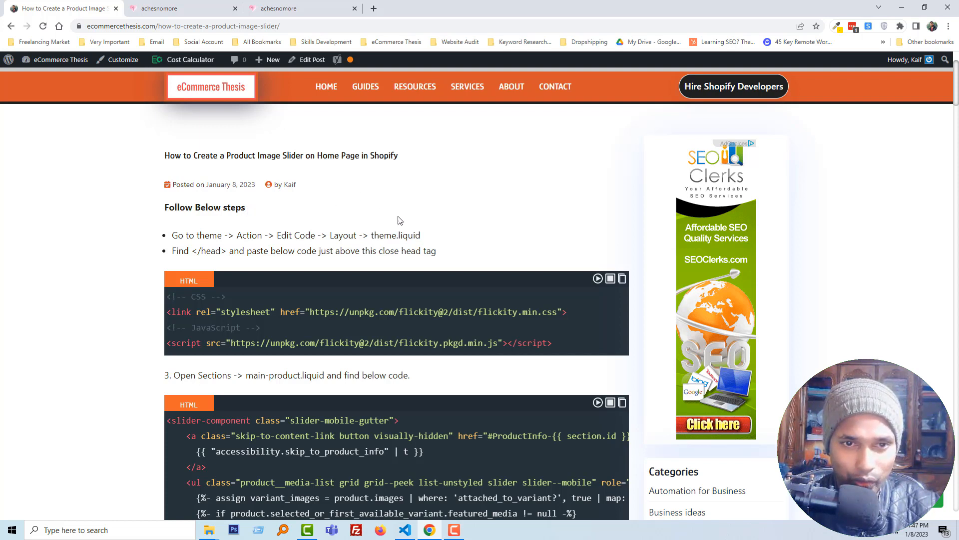
{"action": "mouse_move", "coordinate": [452, 238]}
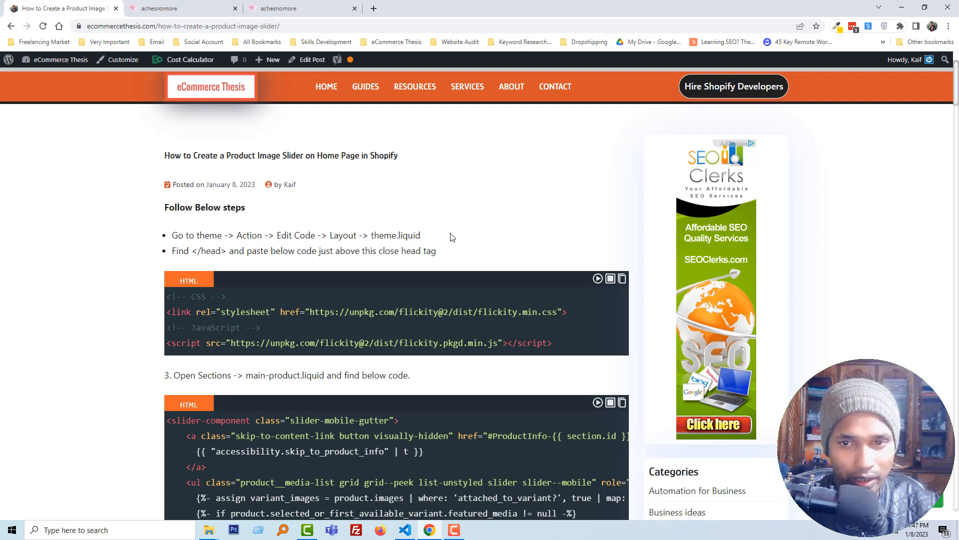
{"action": "mouse_move", "coordinate": [441, 233]}
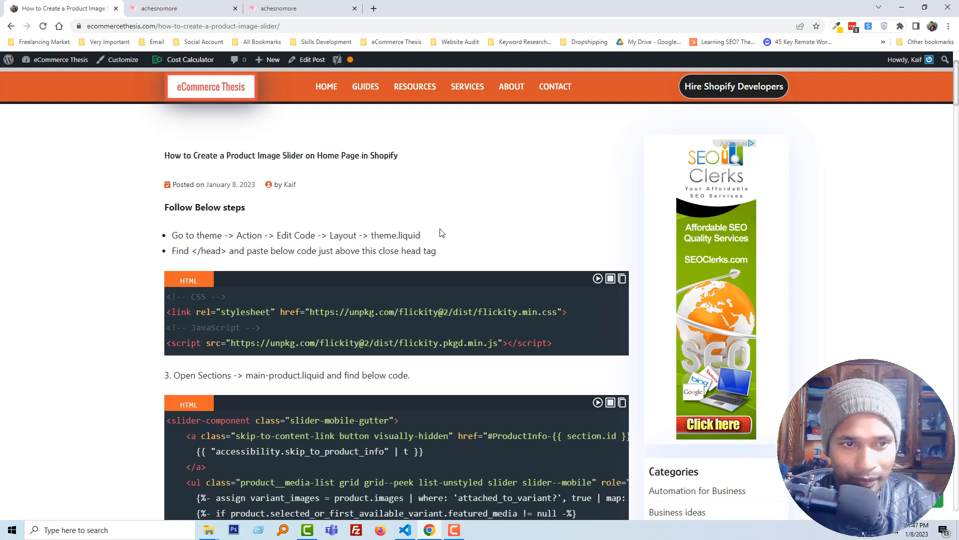
{"action": "mouse_move", "coordinate": [198, 172]}
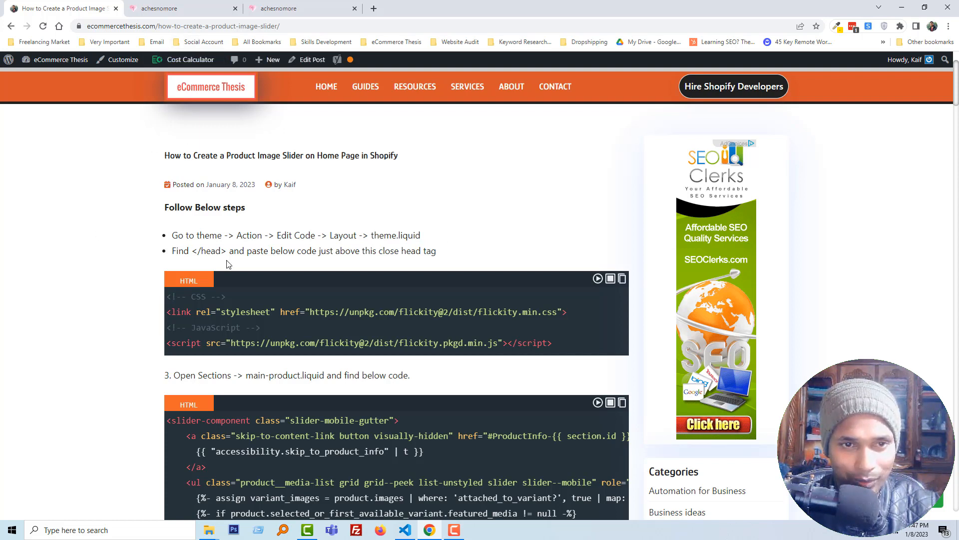
{"action": "mouse_move", "coordinate": [254, 231]}
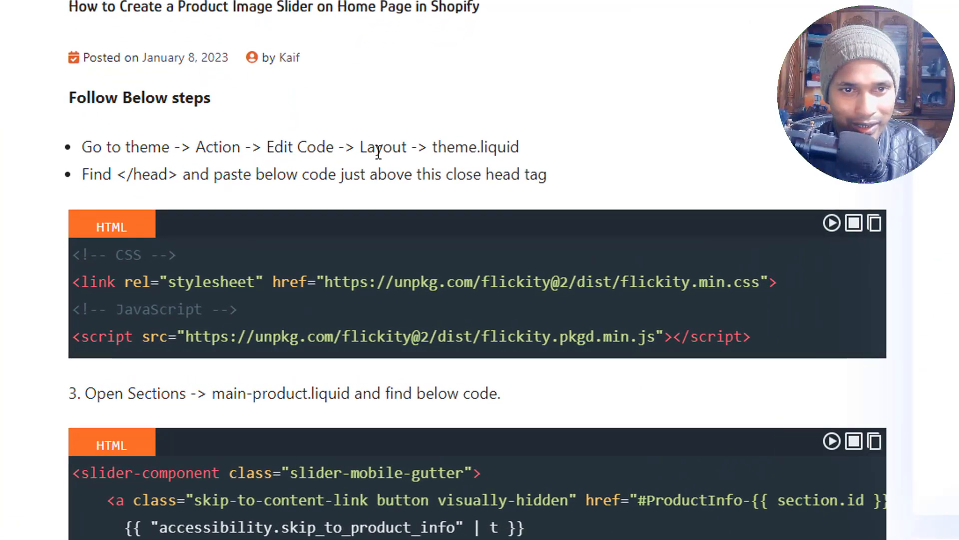
{"action": "double_click", "coordinate": [473, 147]}
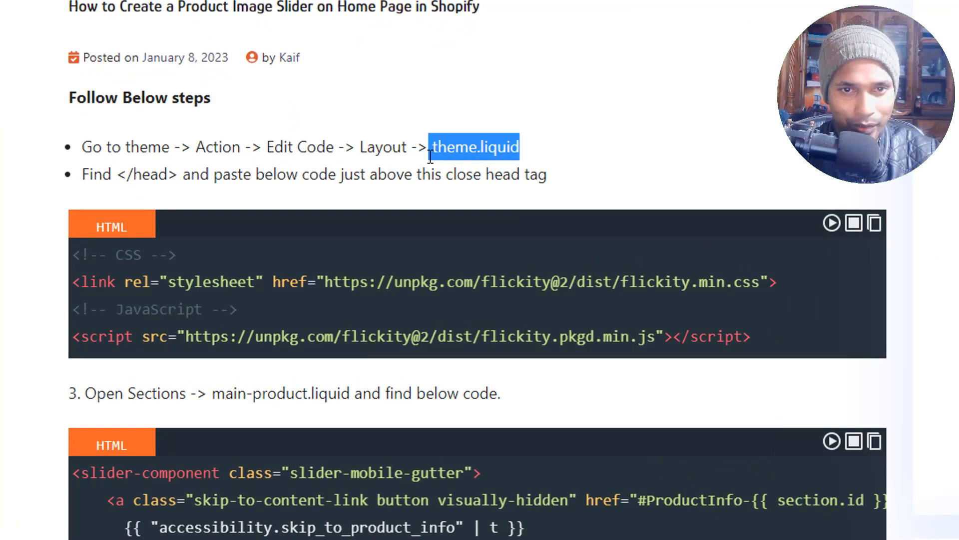
{"action": "left_click", "coordinate": [337, 165]}
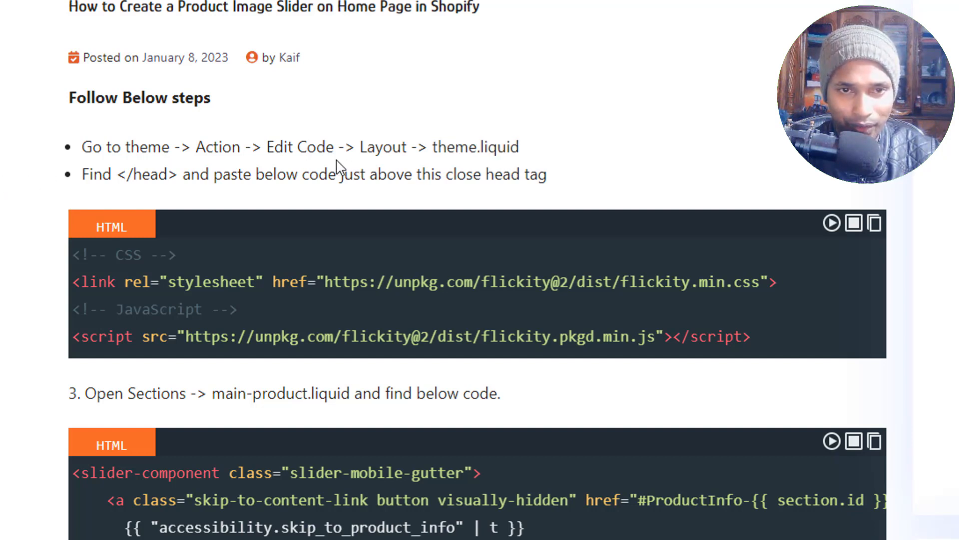
{"action": "double_click", "coordinate": [475, 147]}
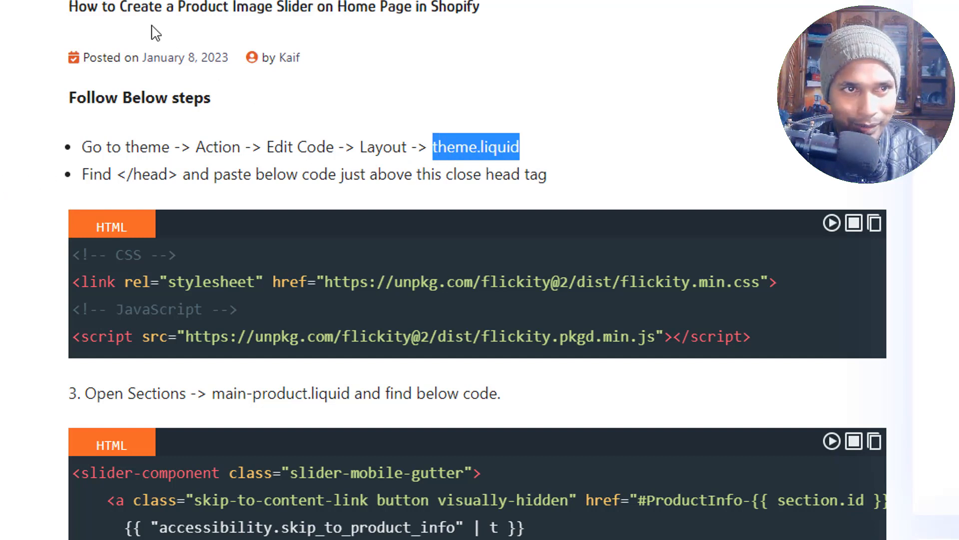
{"action": "mouse_move", "coordinate": [177, 184]}
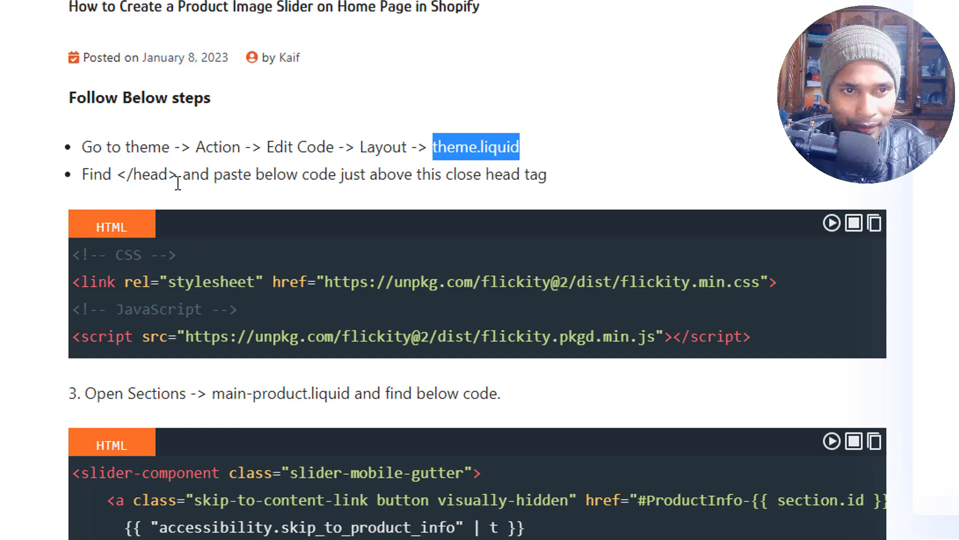
{"action": "scroll", "scroll_direction": "down", "scroll_amount": 3}
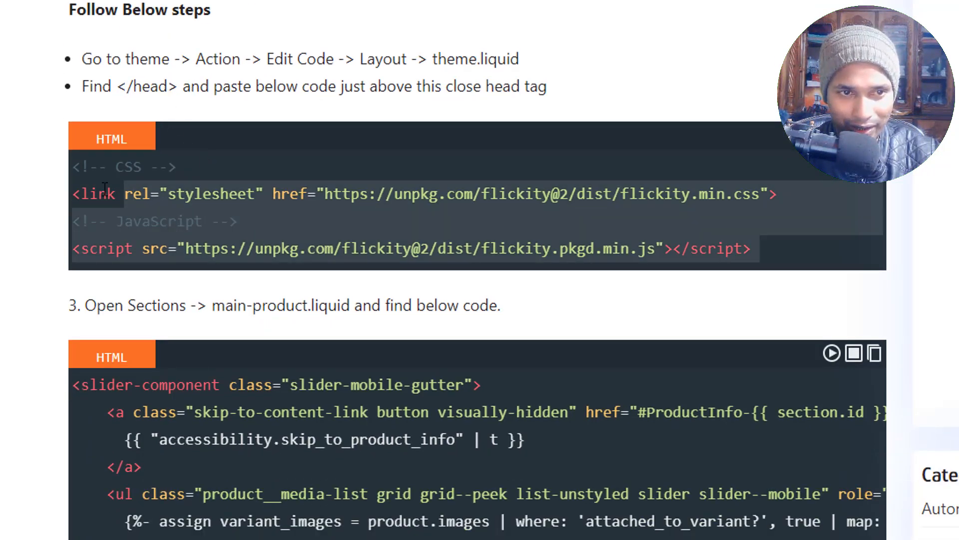
{"action": "scroll", "scroll_direction": "down", "scroll_amount": 3}
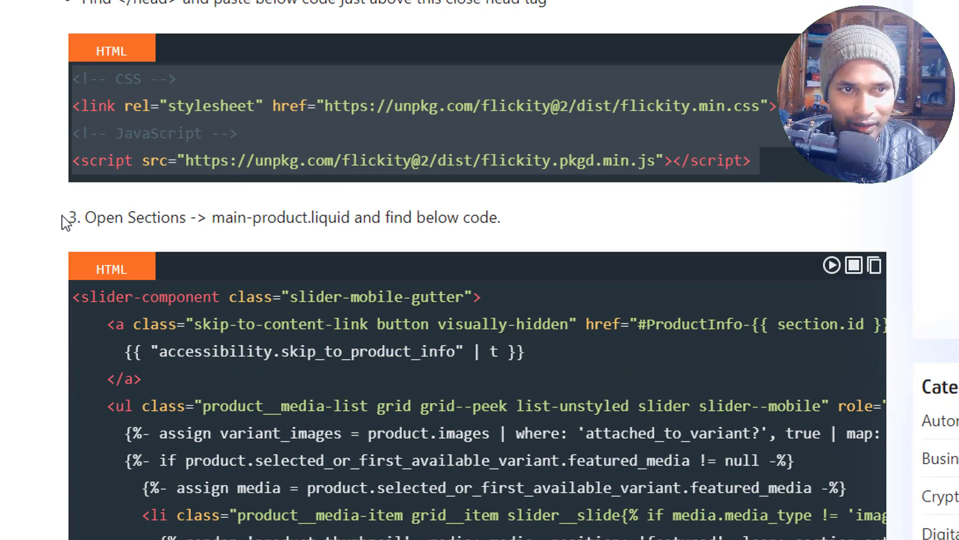
{"action": "scroll", "scroll_direction": "down", "scroll_amount": 3}
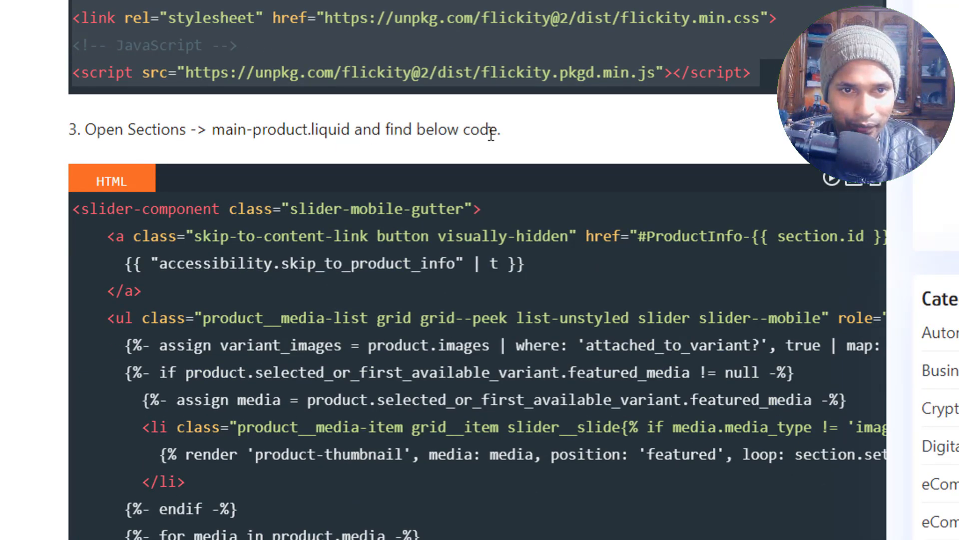
{"action": "scroll", "scroll_direction": "down", "scroll_amount": 3}
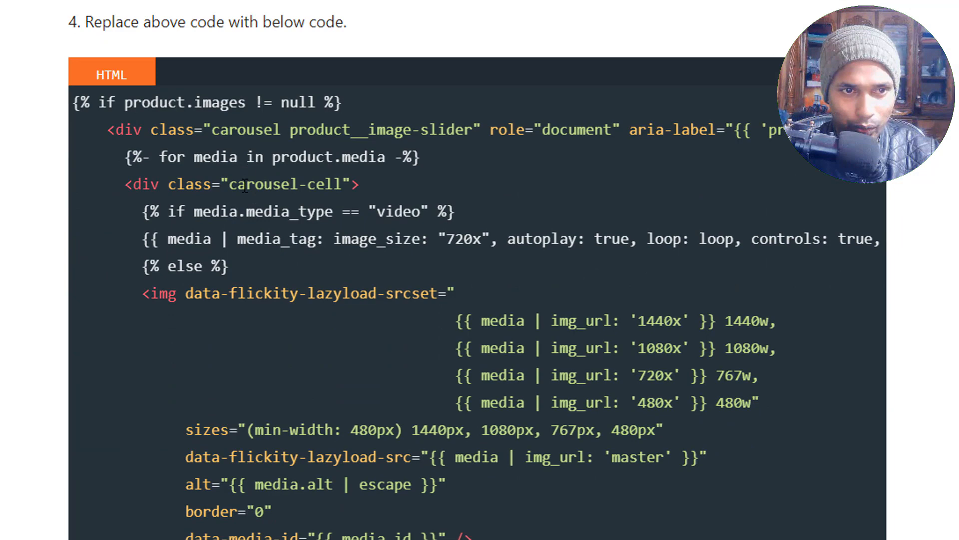
{"action": "scroll", "scroll_direction": "down", "scroll_amount": 3}
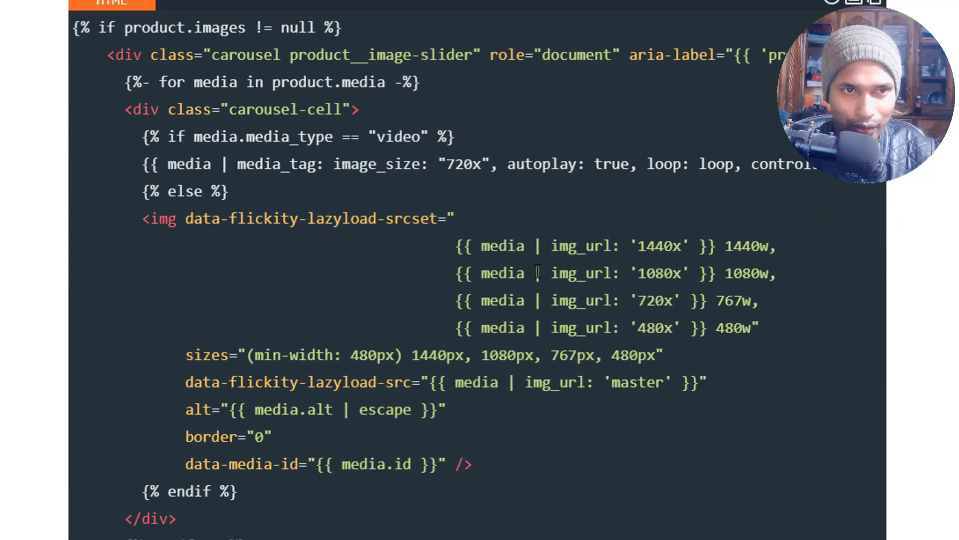
{"action": "scroll", "scroll_direction": "down", "scroll_amount": 3}
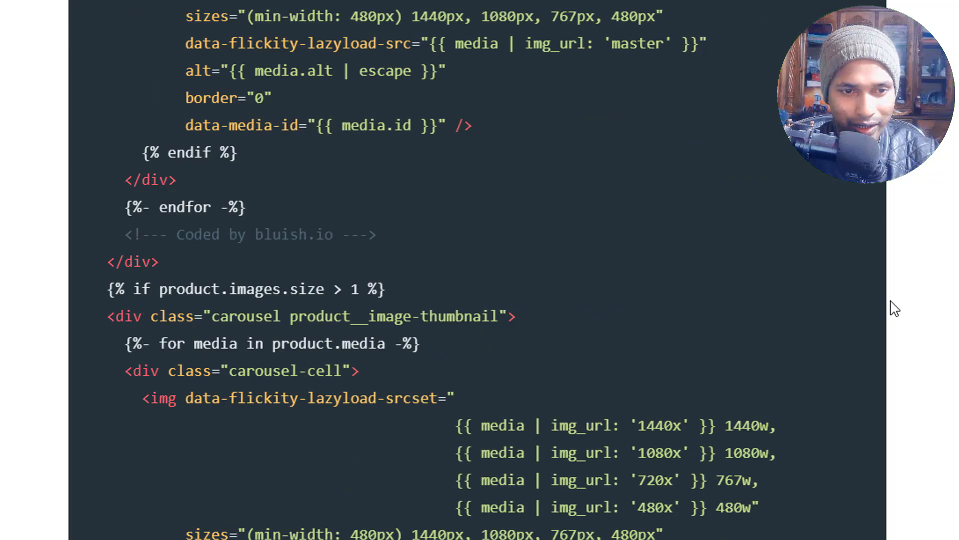
{"action": "scroll", "scroll_direction": "down", "scroll_amount": 3}
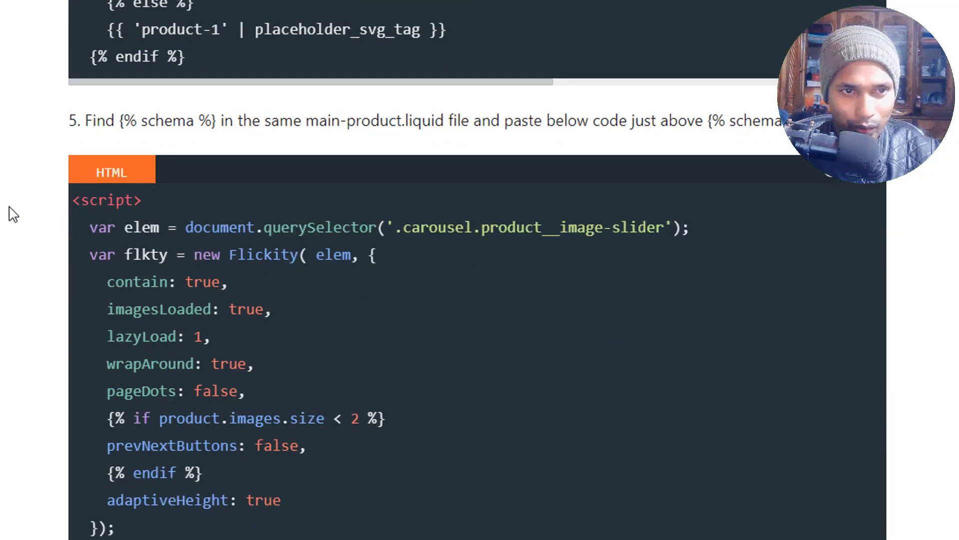
{"action": "mouse_move", "coordinate": [144, 138]}
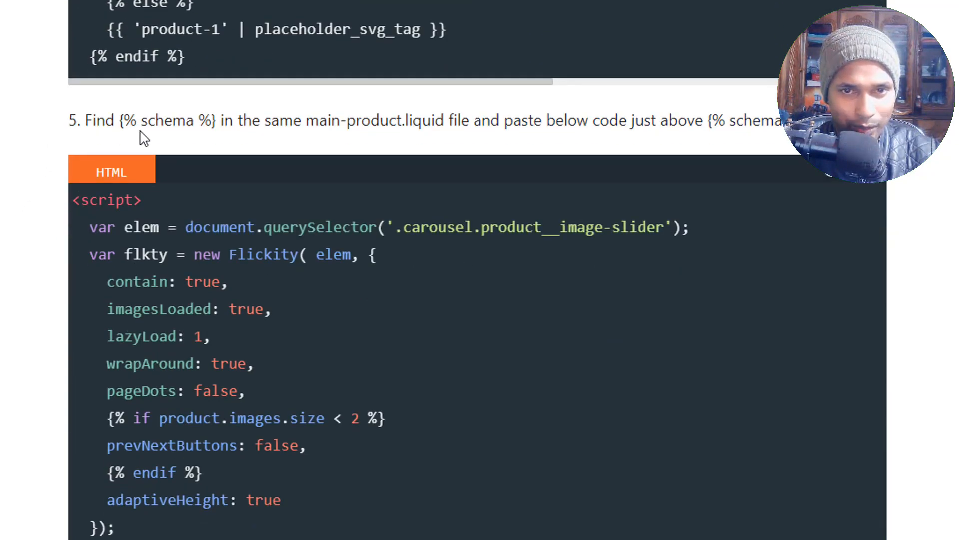
{"action": "scroll", "scroll_direction": "down", "scroll_amount": 3}
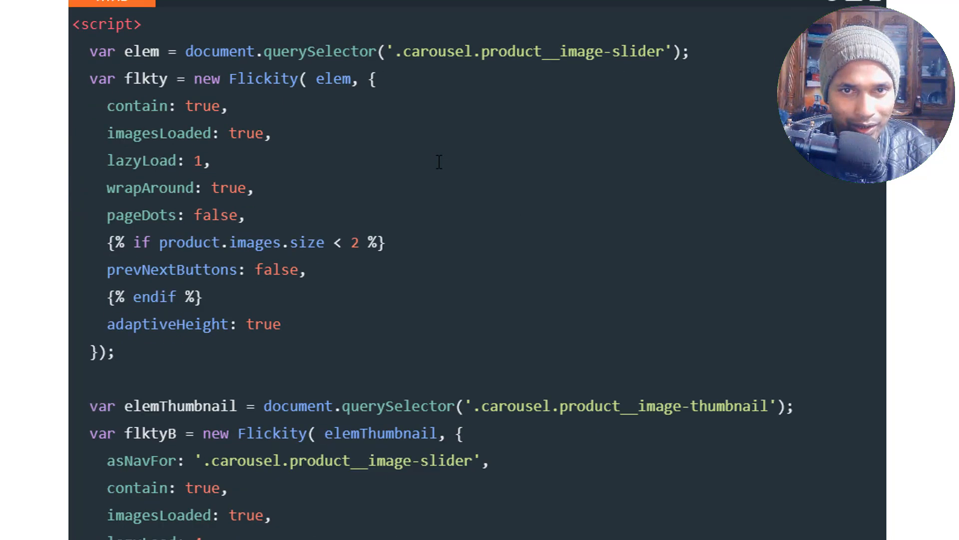
{"action": "mouse_move", "coordinate": [269, 214]}
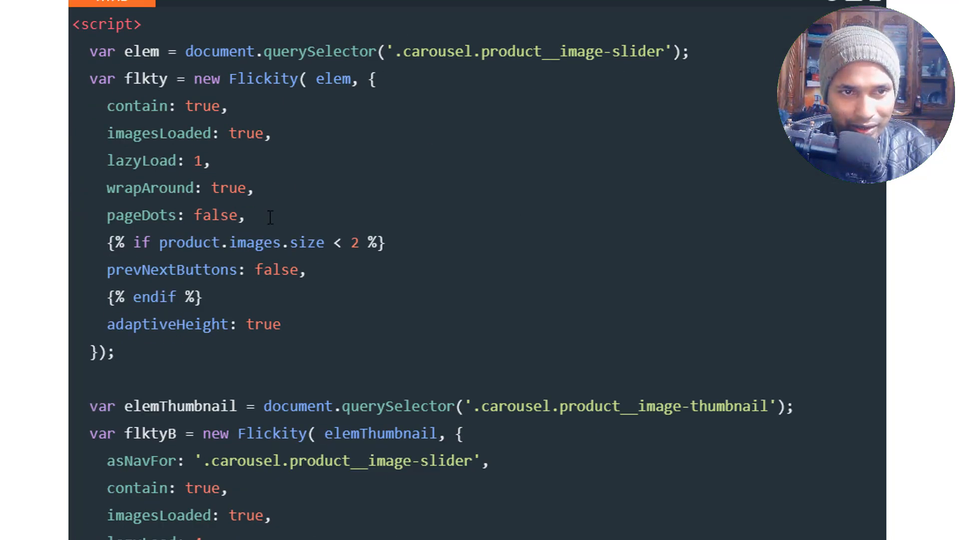
{"action": "scroll", "scroll_direction": "down", "scroll_amount": 3}
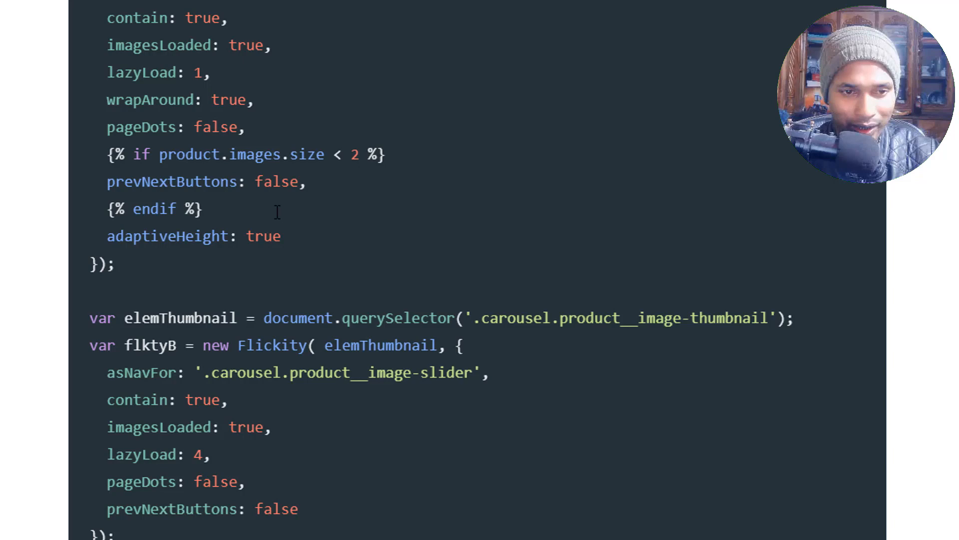
{"action": "scroll", "scroll_direction": "down", "scroll_amount": 3}
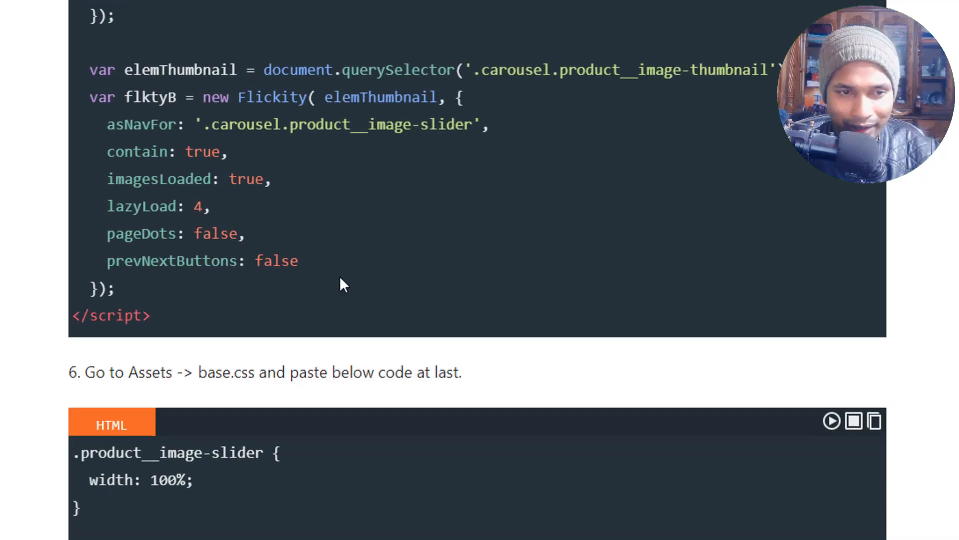
{"action": "scroll", "scroll_direction": "down", "scroll_amount": 3}
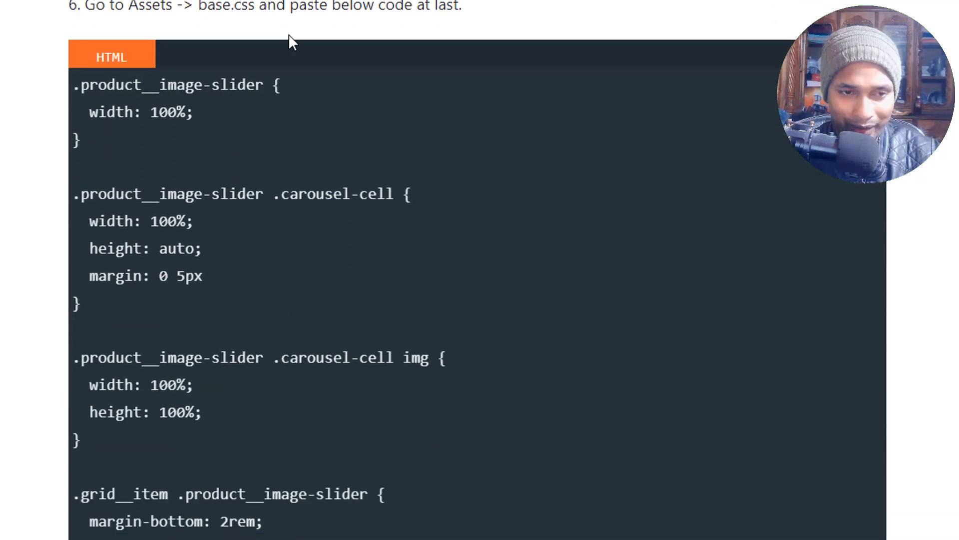
{"action": "scroll", "scroll_direction": "down", "scroll_amount": 3}
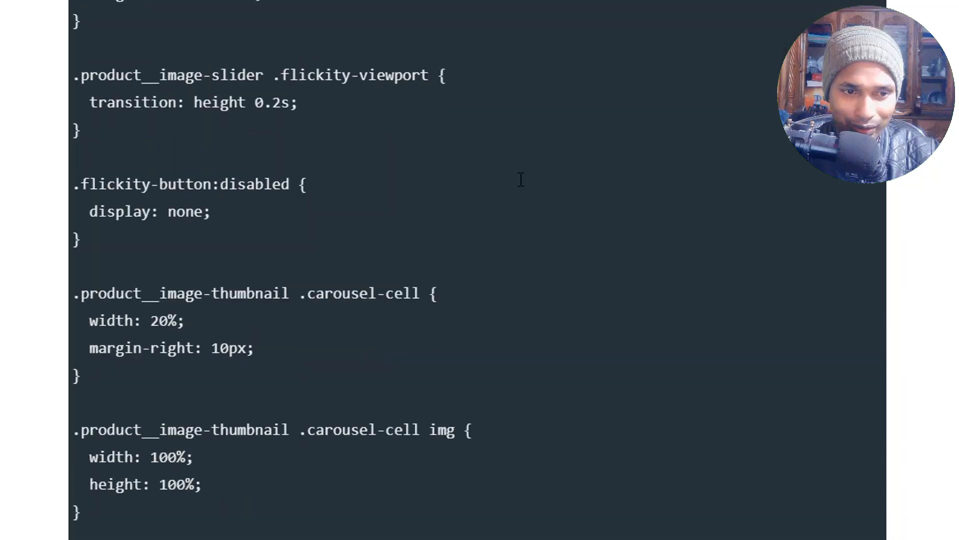
{"action": "scroll", "scroll_direction": "down", "scroll_amount": 3}
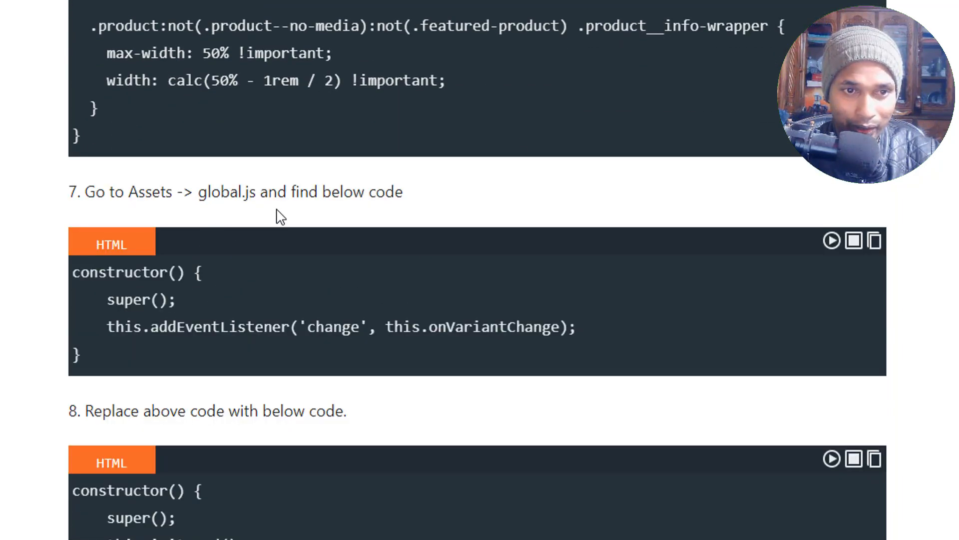
{"action": "scroll", "scroll_direction": "down", "scroll_amount": 3}
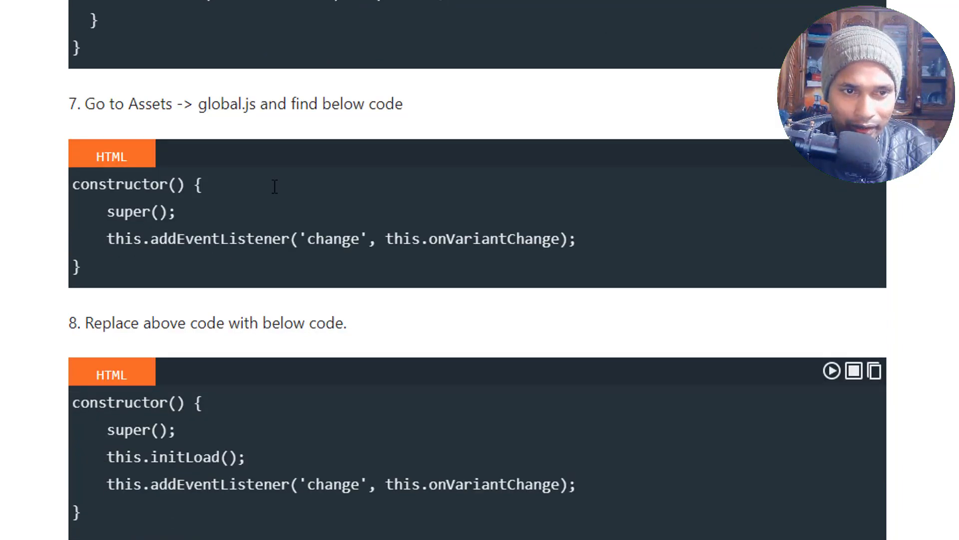
{"action": "scroll", "scroll_direction": "down", "scroll_amount": 3}
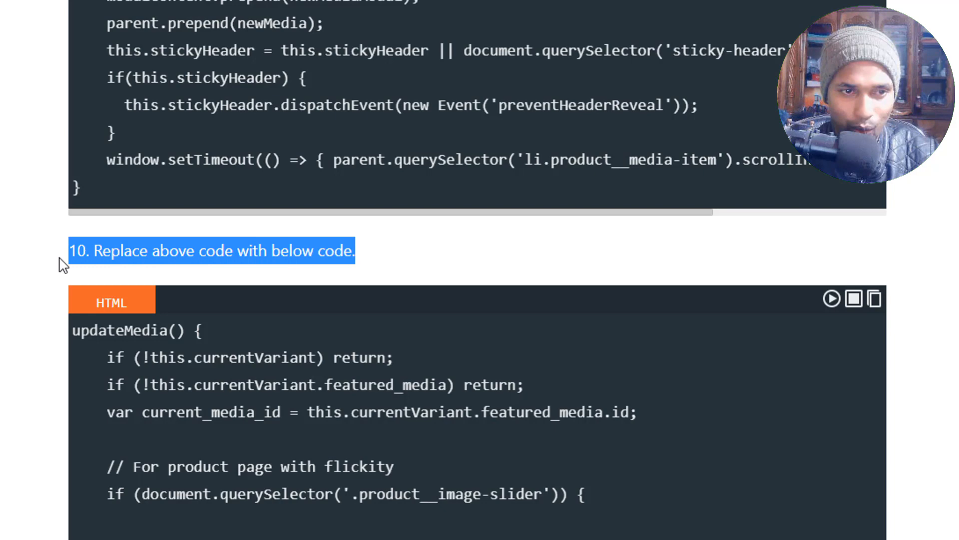
{"action": "scroll", "scroll_direction": "up", "scroll_amount": 3}
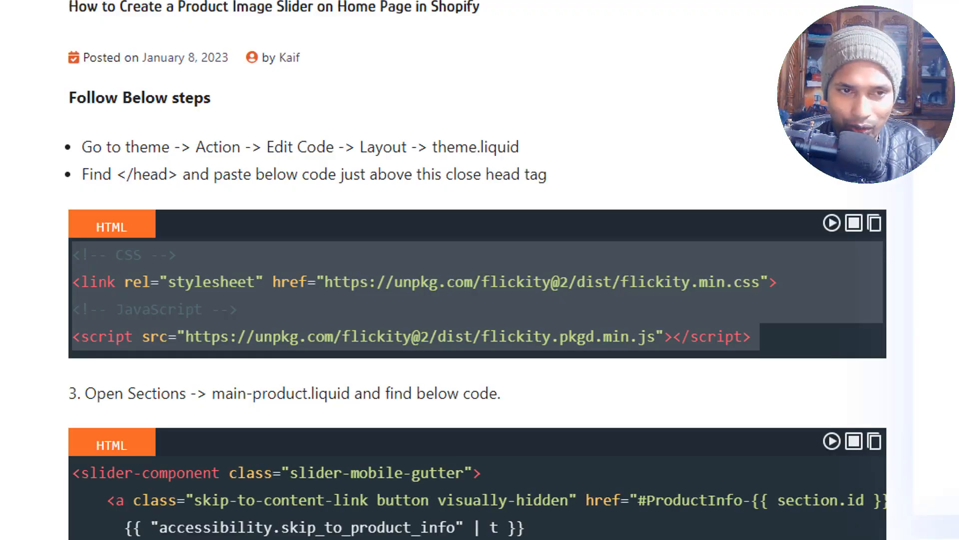